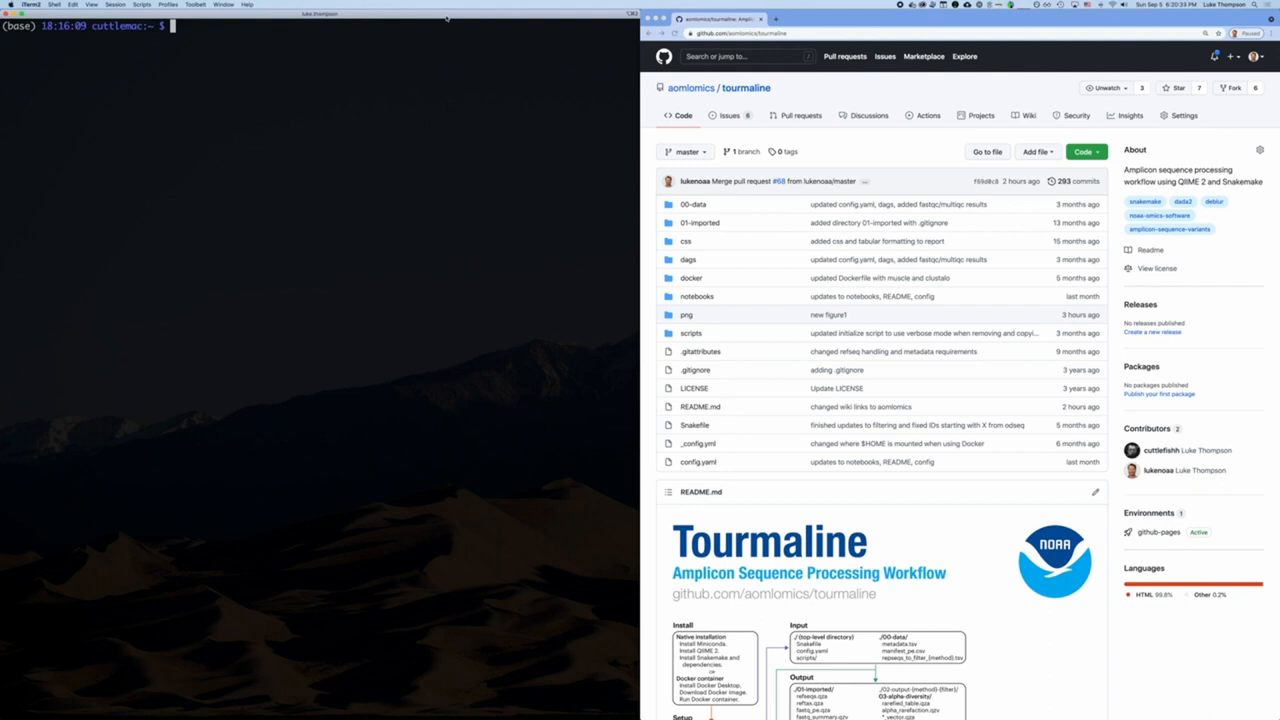
{"action": "mouse_move", "coordinate": [949, 322]}
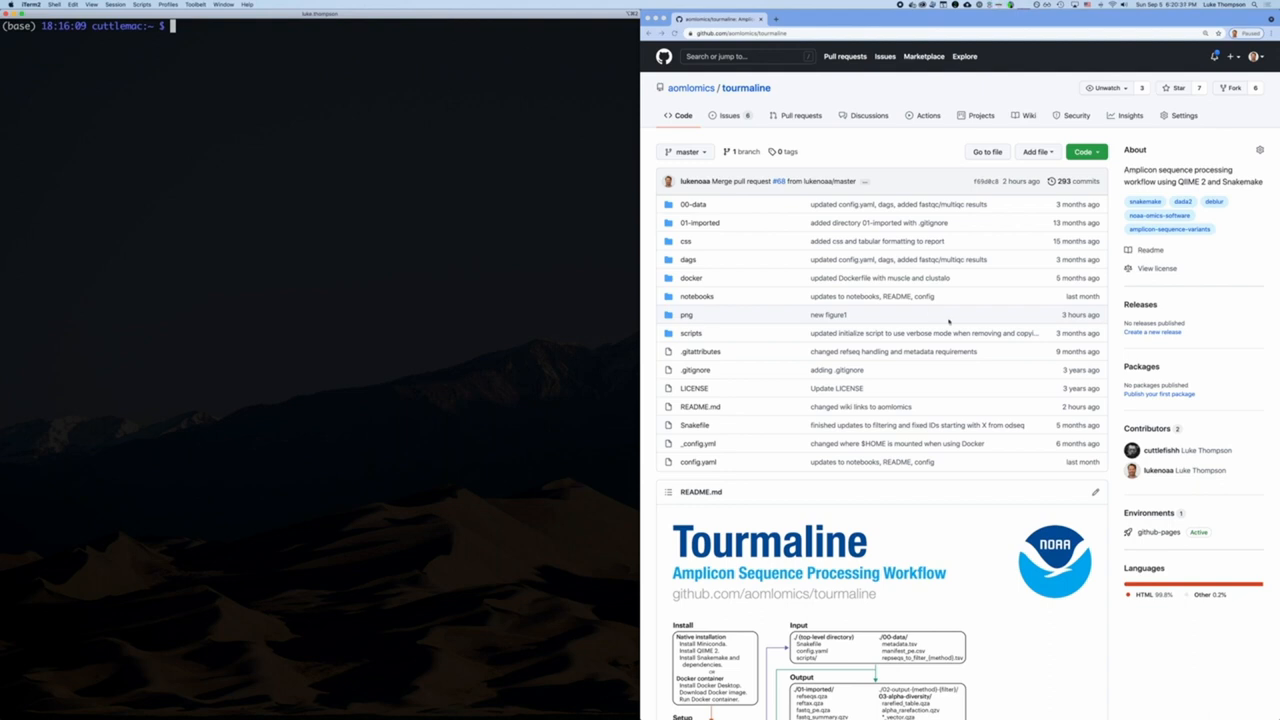
{"action": "mouse_move", "coordinate": [710, 315]}
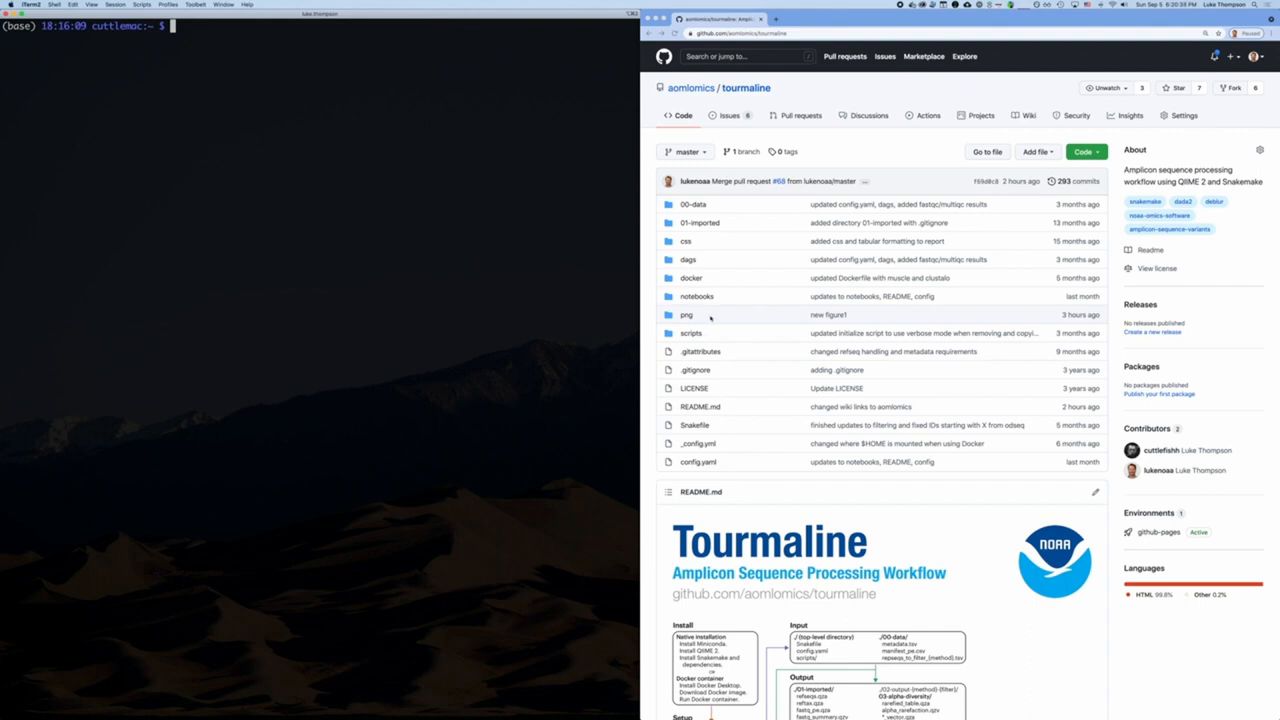
{"action": "scroll", "scroll_direction": "down", "scroll_amount": 3}
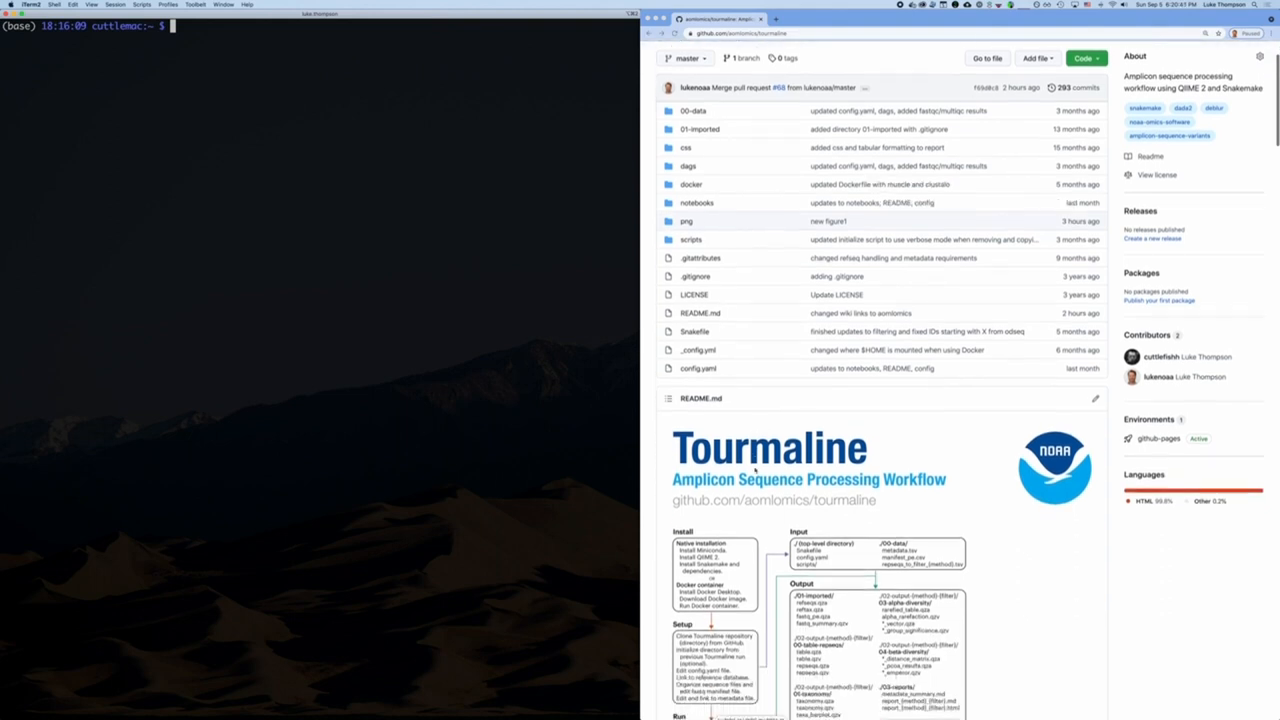
{"action": "scroll", "scroll_direction": "down", "scroll_amount": 3}
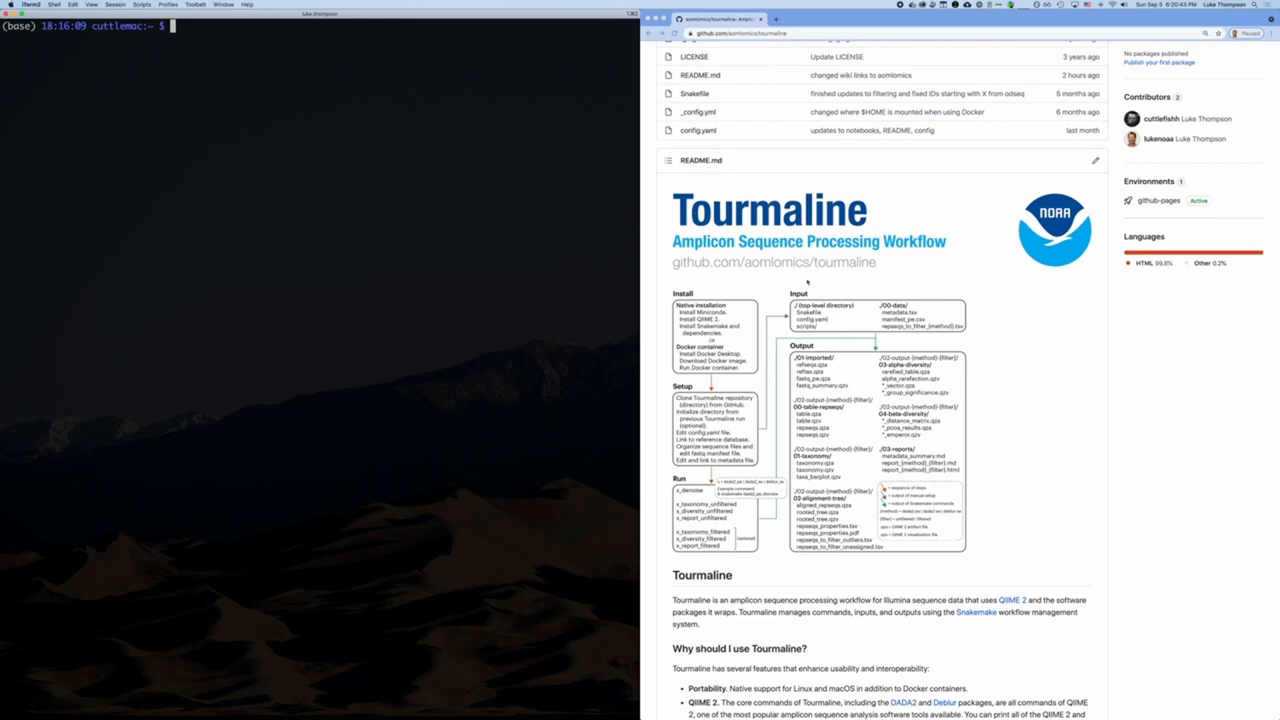
{"action": "scroll", "scroll_direction": "down", "scroll_amount": 3}
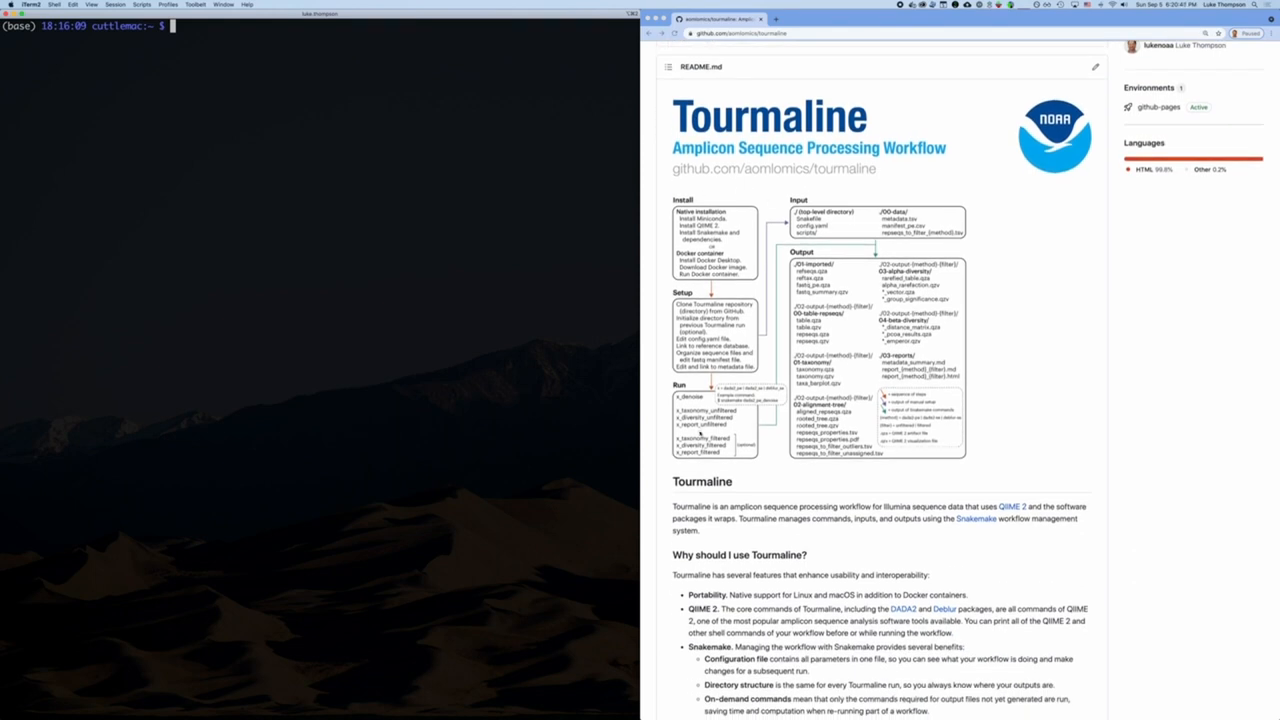
{"action": "mouse_move", "coordinate": [775, 465]}
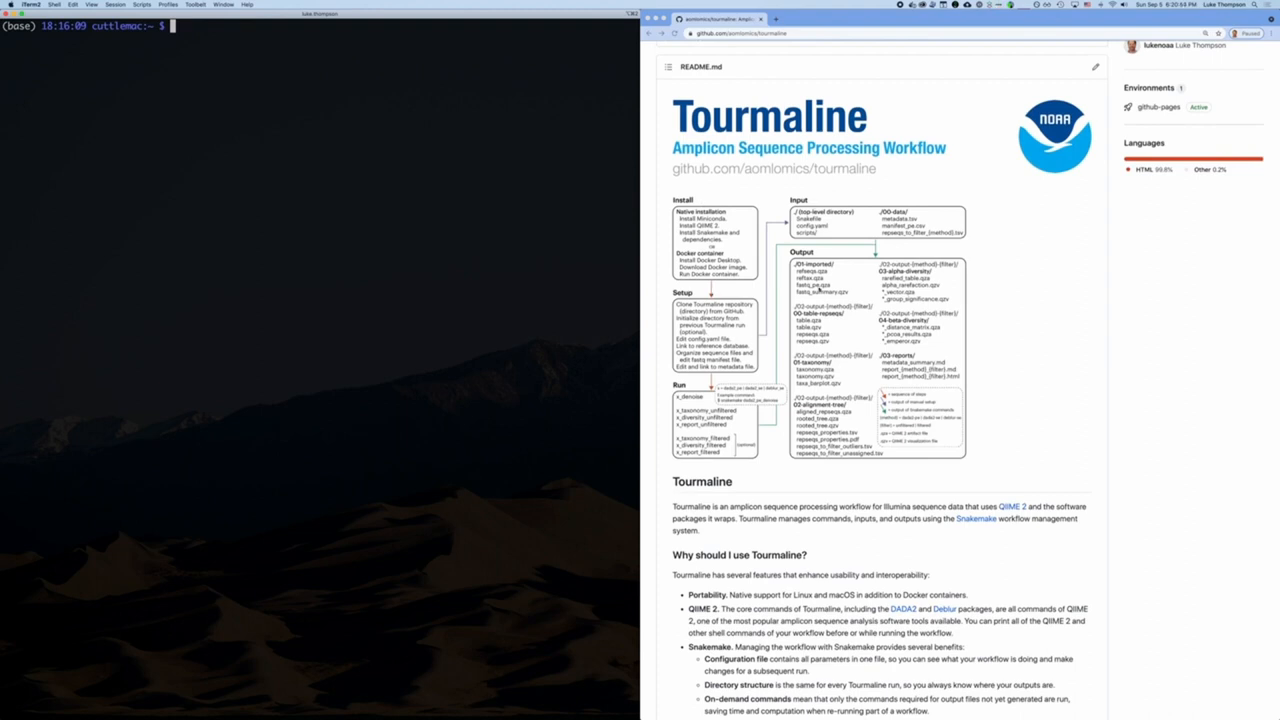
{"action": "scroll", "scroll_direction": "down", "scroll_amount": 3}
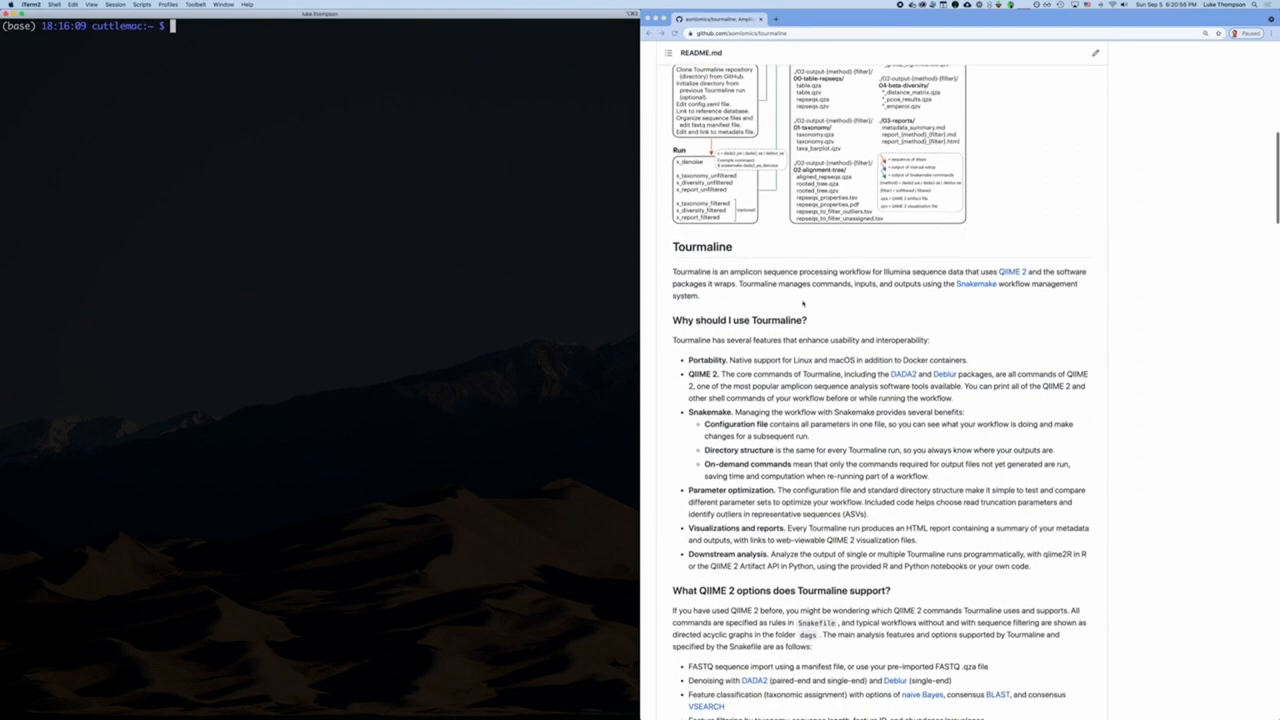
{"action": "scroll", "scroll_direction": "down", "scroll_amount": 3}
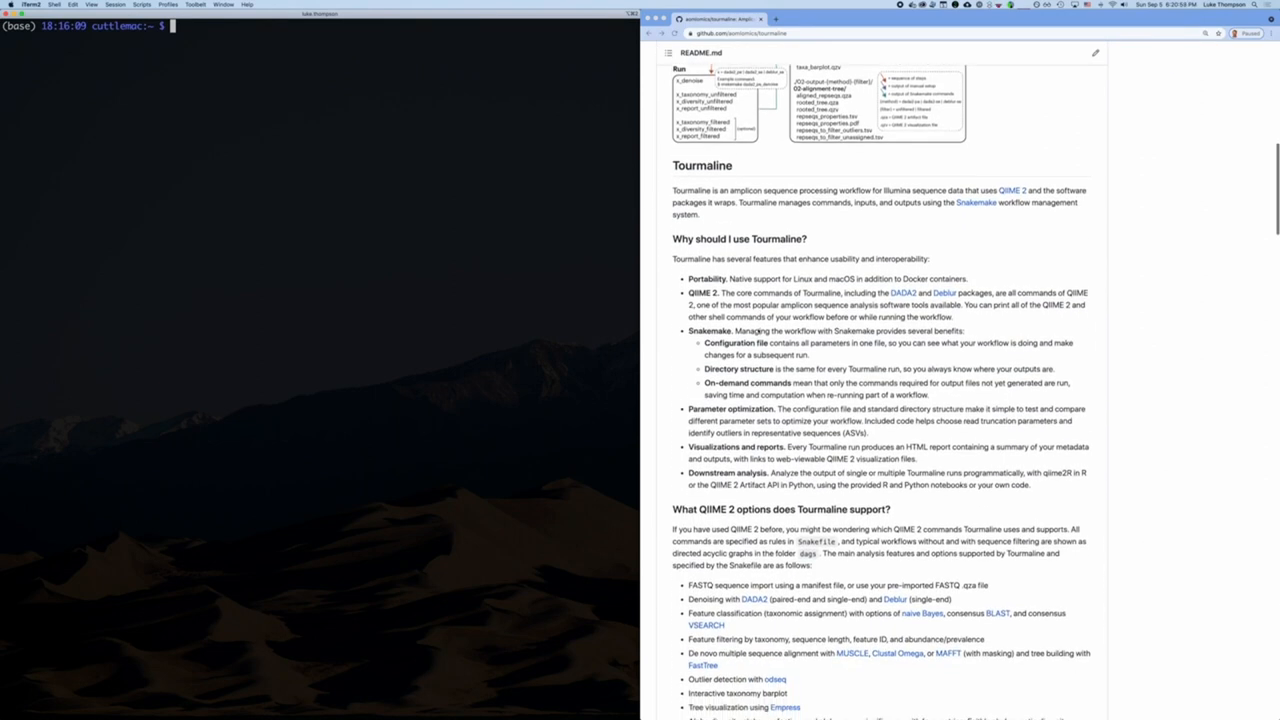
{"action": "scroll", "scroll_direction": "down", "scroll_amount": 3}
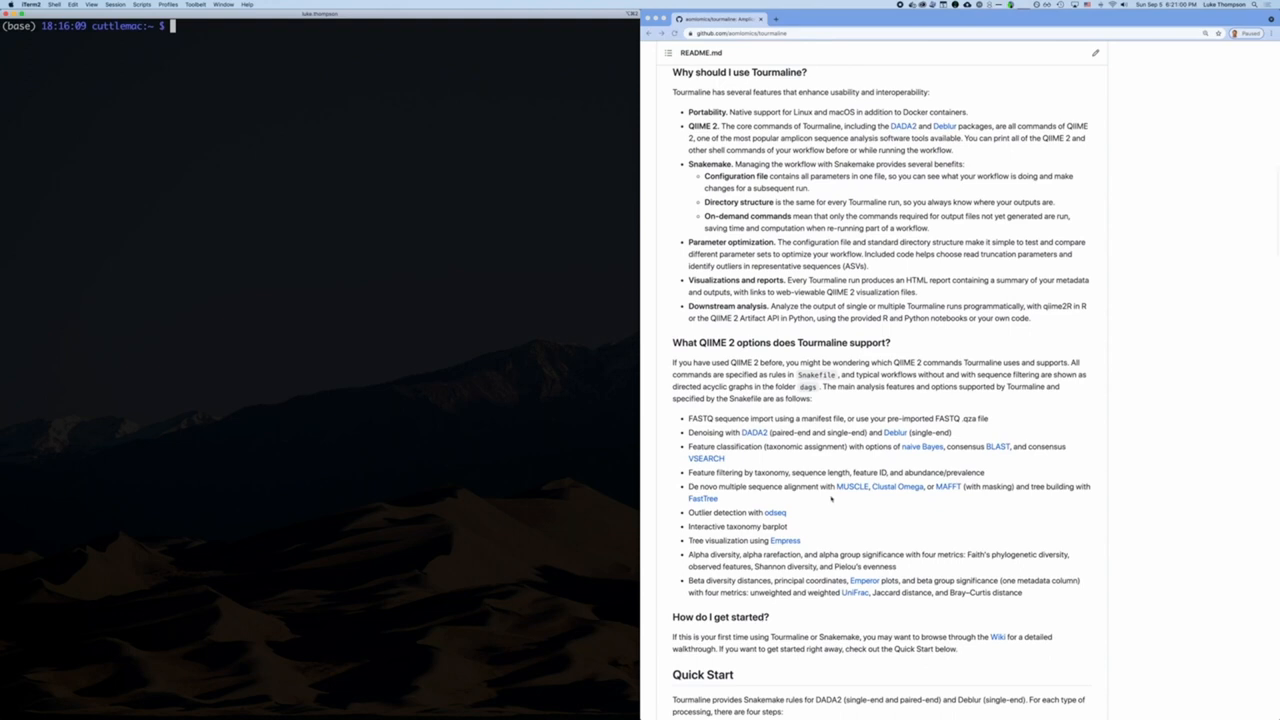
{"action": "scroll", "scroll_direction": "down", "scroll_amount": 3}
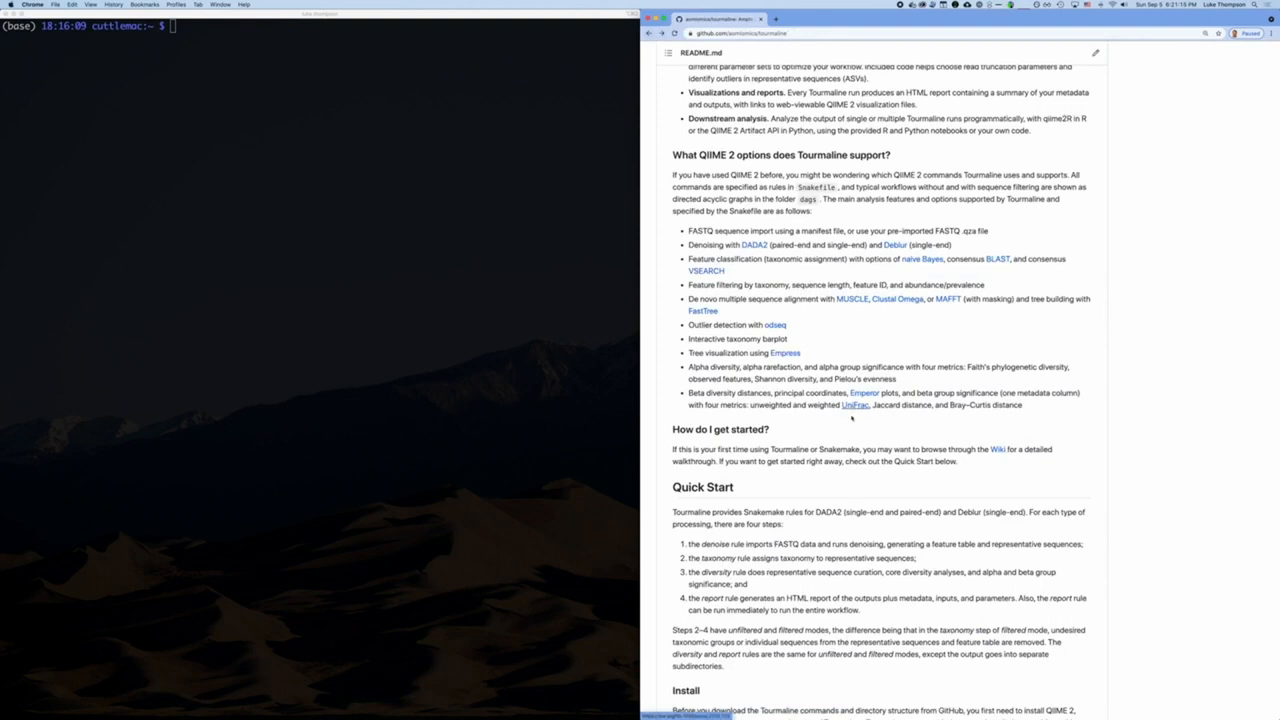
{"action": "scroll", "scroll_direction": "down", "scroll_amount": 3}
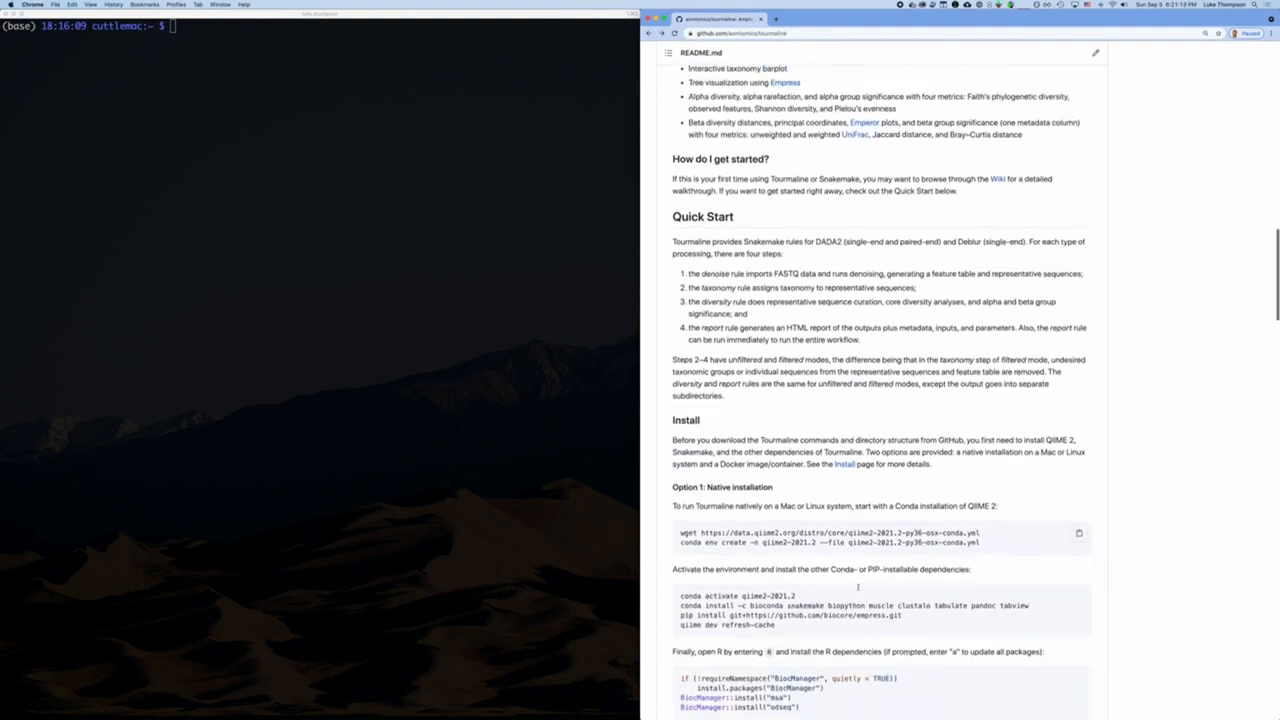
{"action": "scroll", "scroll_direction": "down", "scroll_amount": 3}
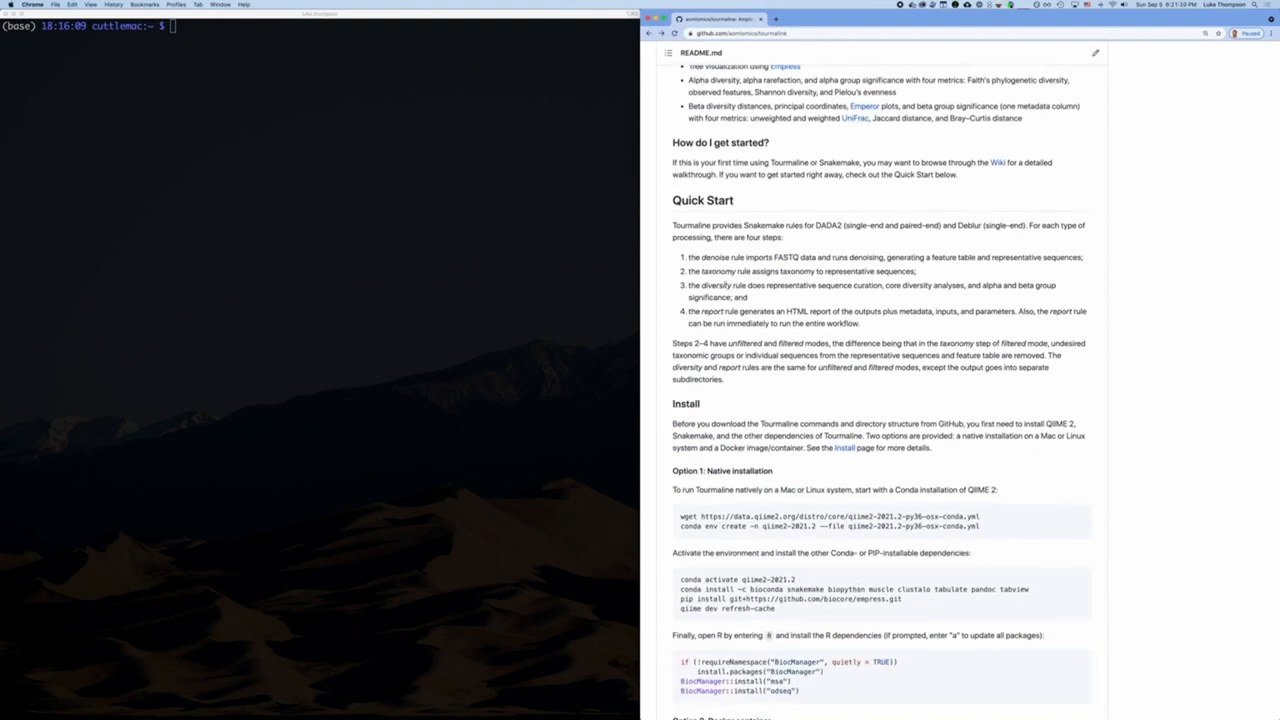